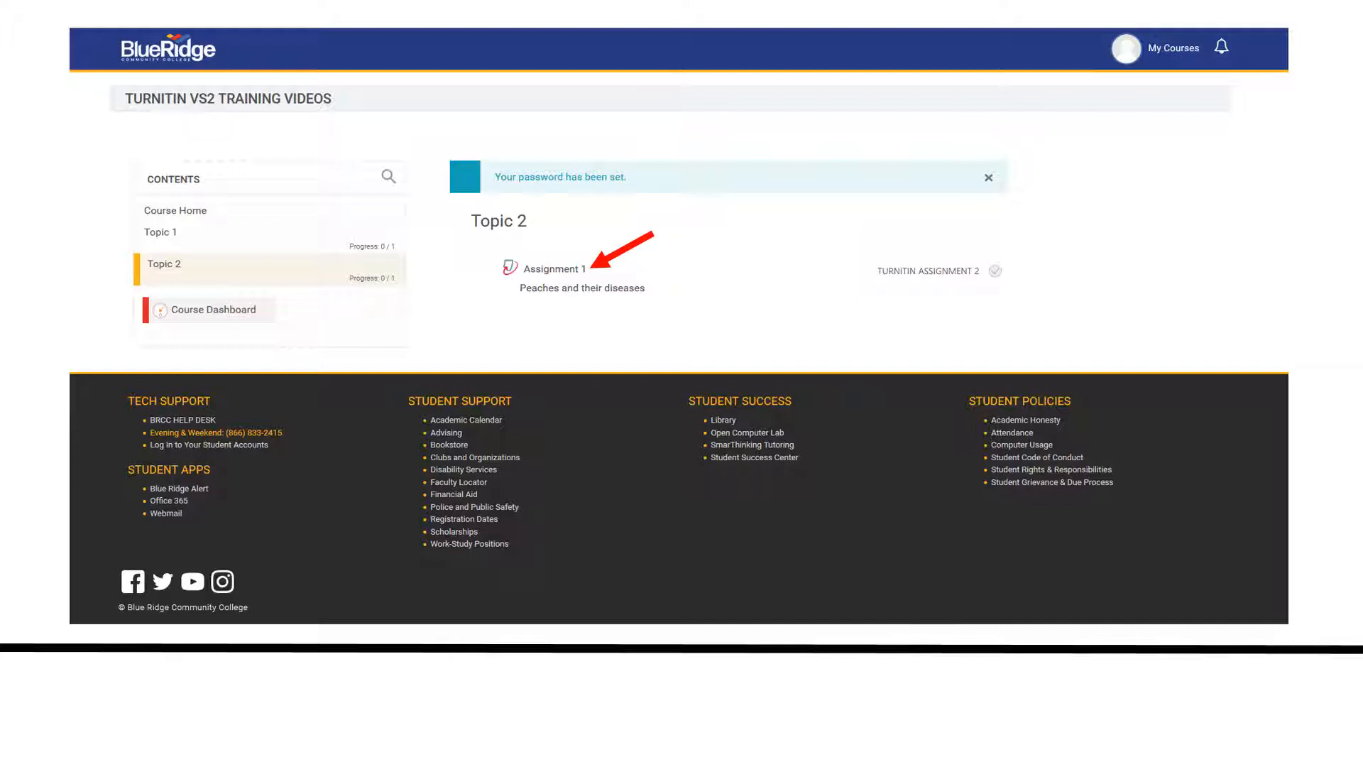
# Open Assignment 1 under Topic 2 and expand the Peer Review for Assignment 1 instructions.
pyautogui.click(553, 268)
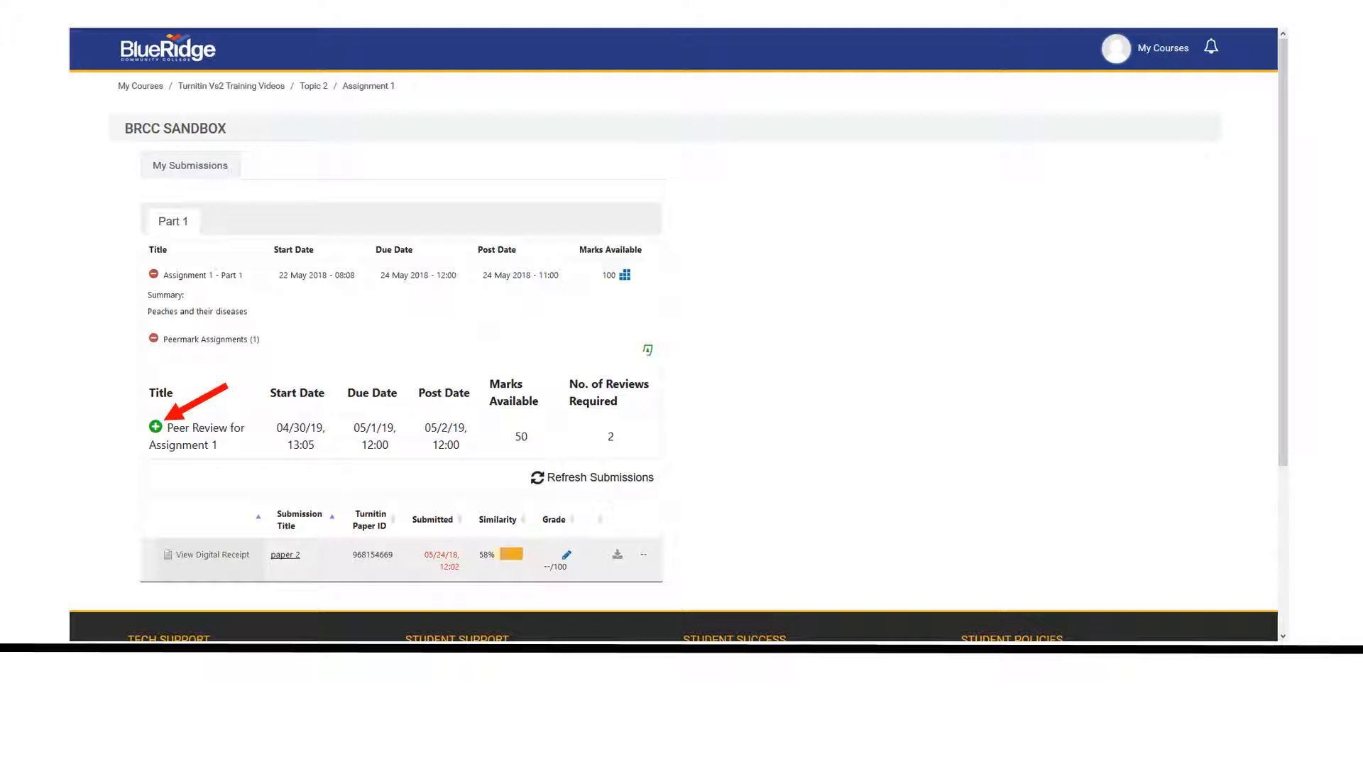
pyautogui.click(154, 427)
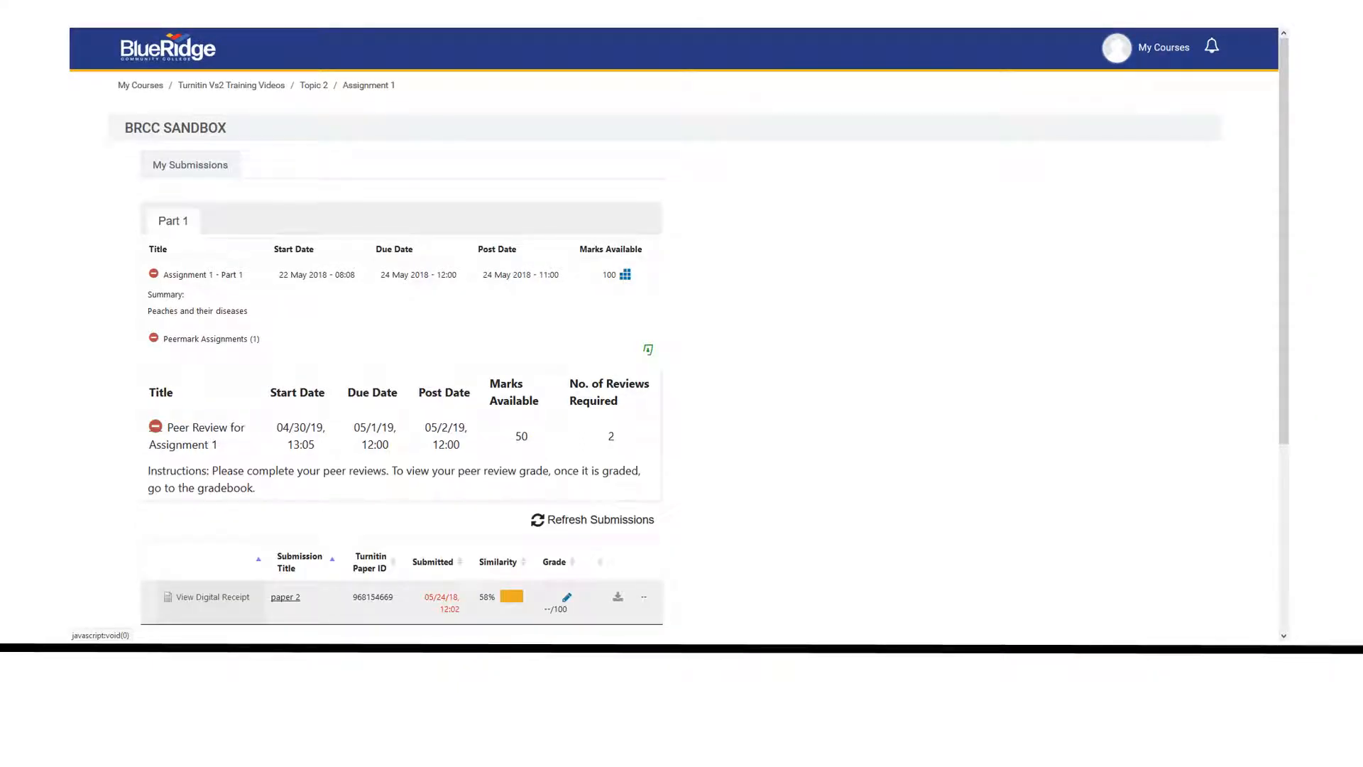
pyautogui.moveTo(230, 456)
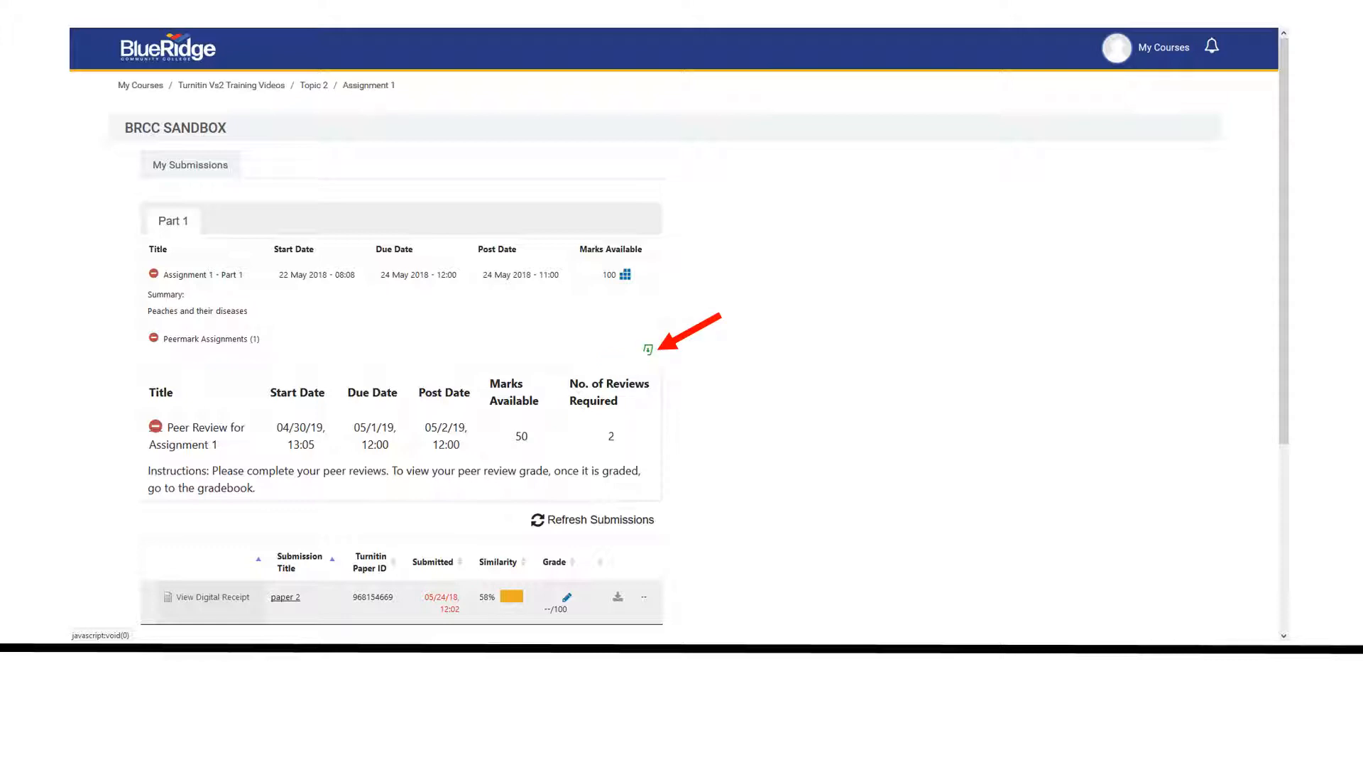
# Launch PeerMark from the icon above the Peer Review table.
pyautogui.click(648, 349)
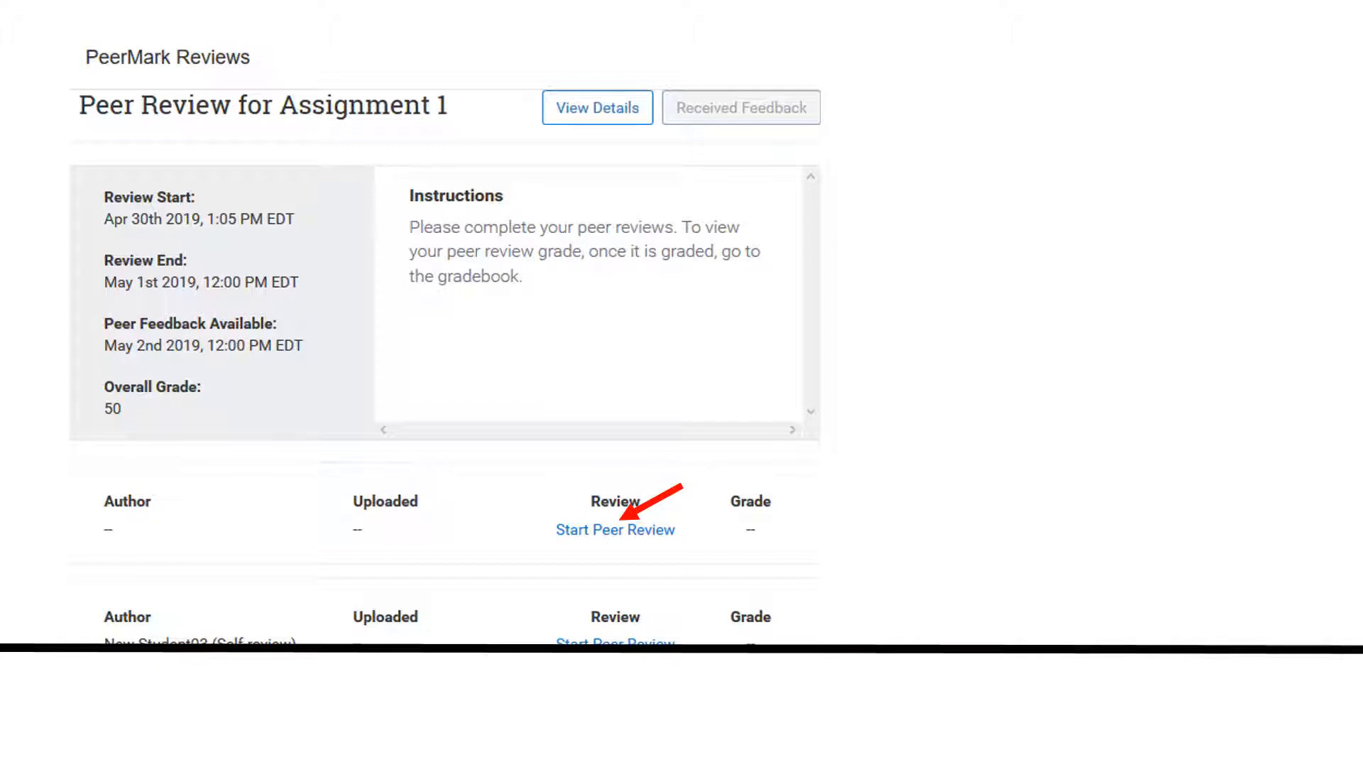
# Start the peer review of the first assigned paper on peaches.
pyautogui.click(615, 530)
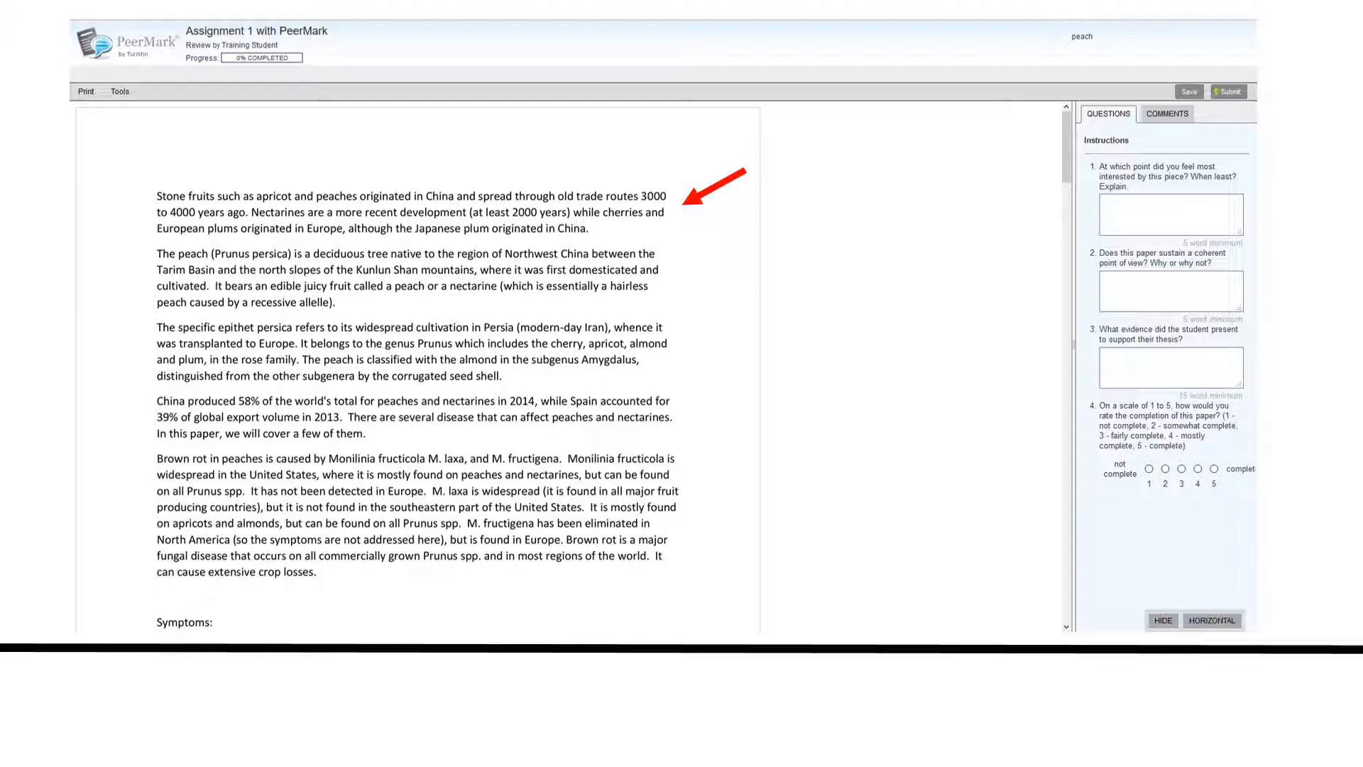
pyautogui.moveTo(1252, 152)
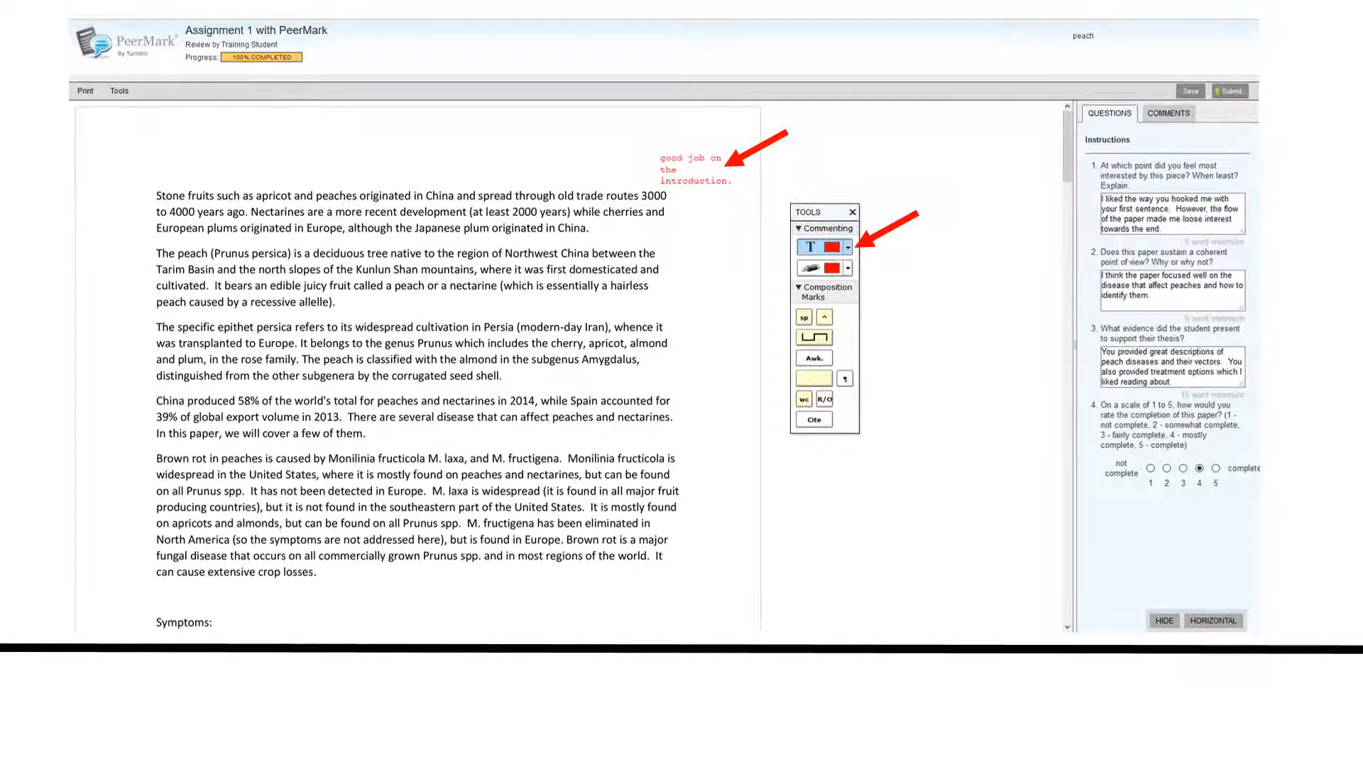
# Highlight the second paragraph and save a comment about italicizing scientific names.
pyautogui.click(812, 267)
pyautogui.write('Be sure to italicize your scientific names.')
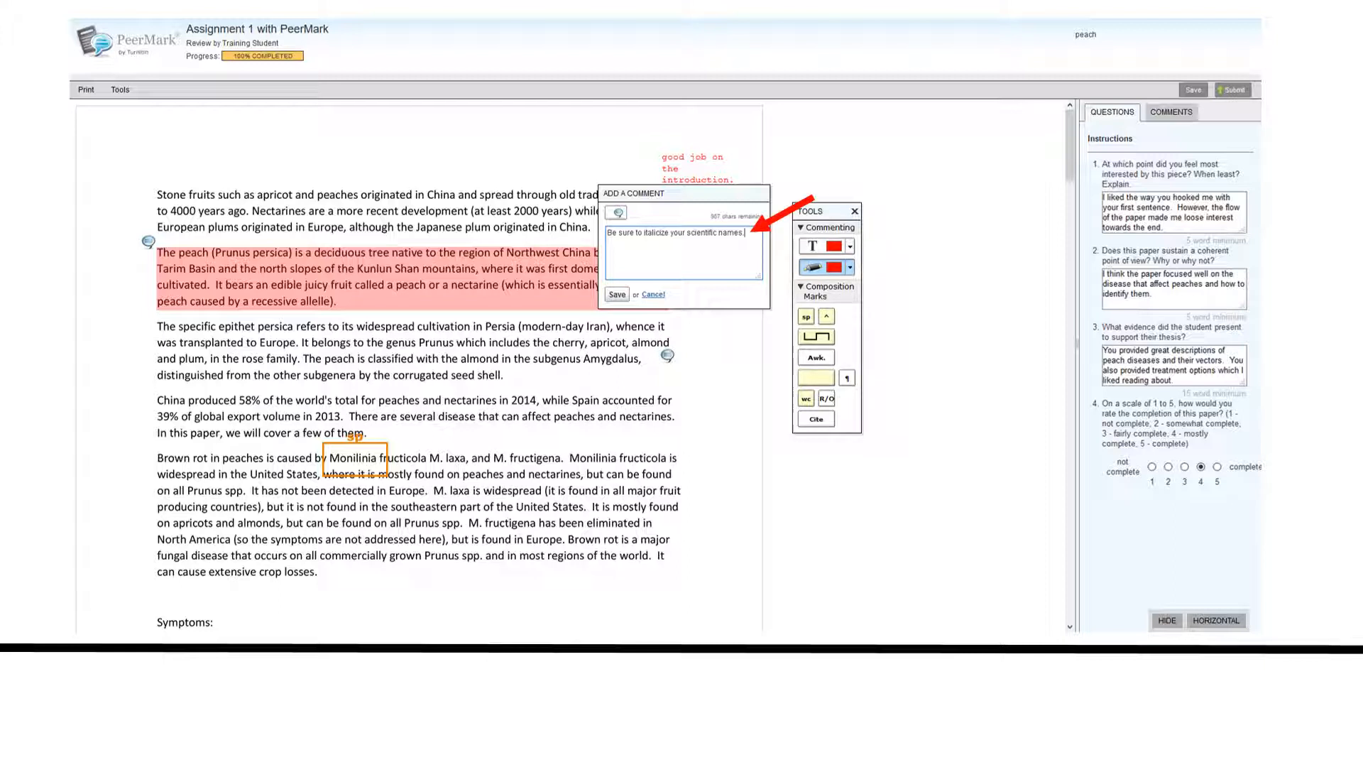
pyautogui.click(616, 294)
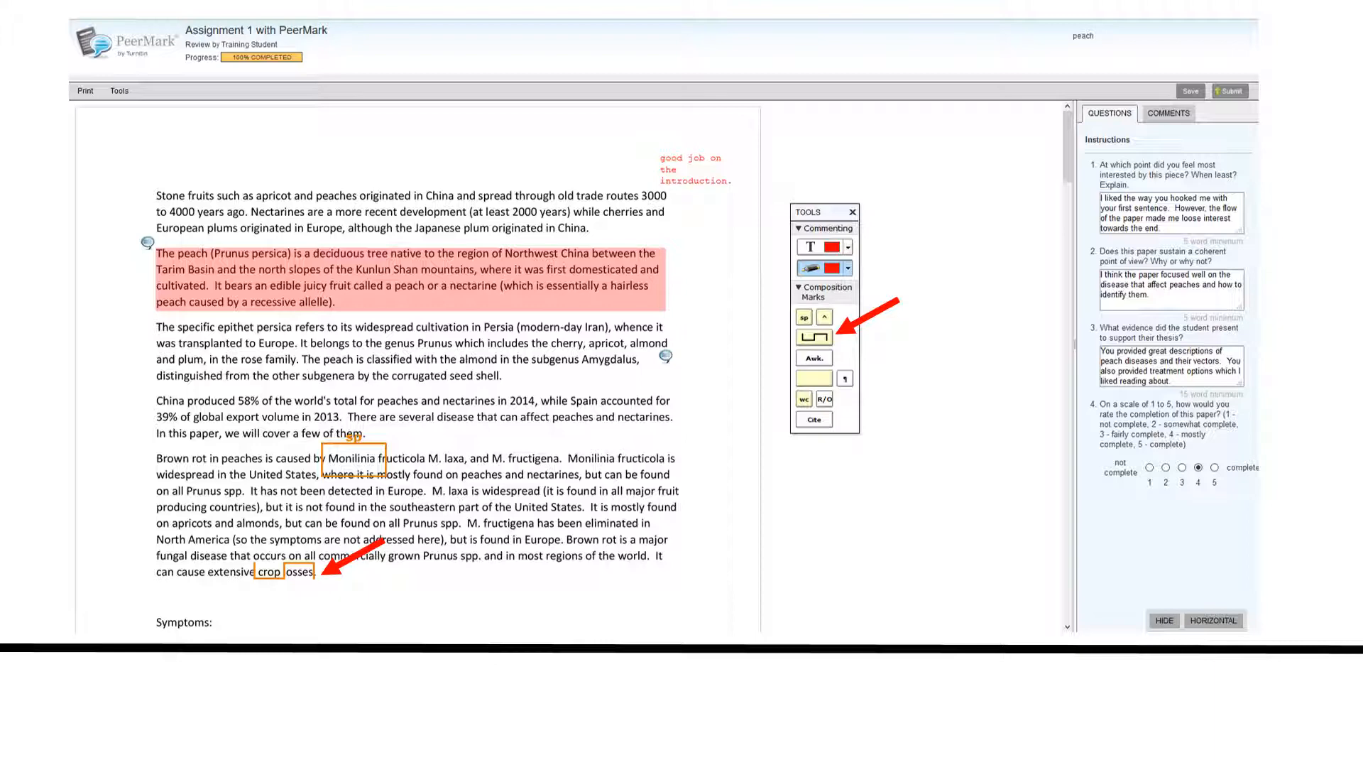
# Scroll the paper to mark 'crop losses' spacing, the awkward China paragraph and the 4th-species question.
pyautogui.scroll(-3)
pyautogui.write('what about the 4th species?')
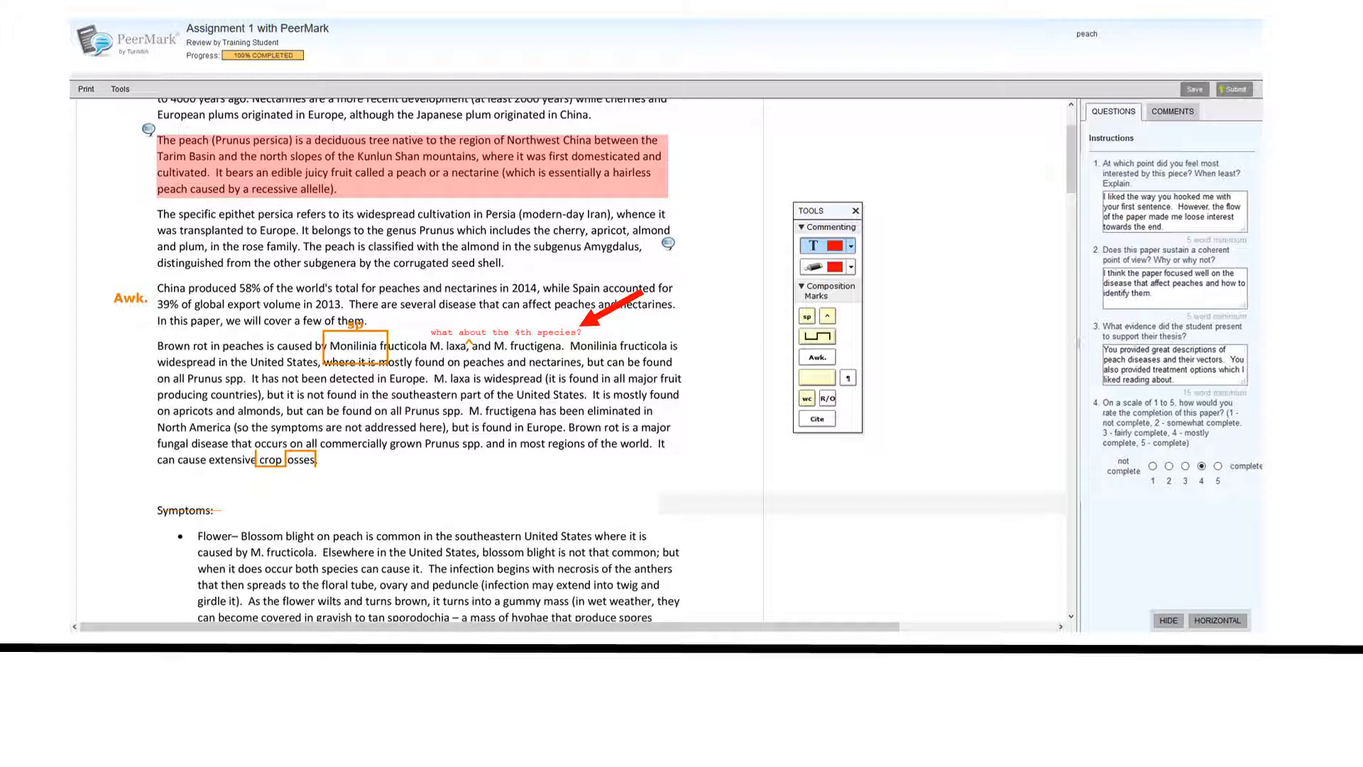
pyautogui.scroll(3)
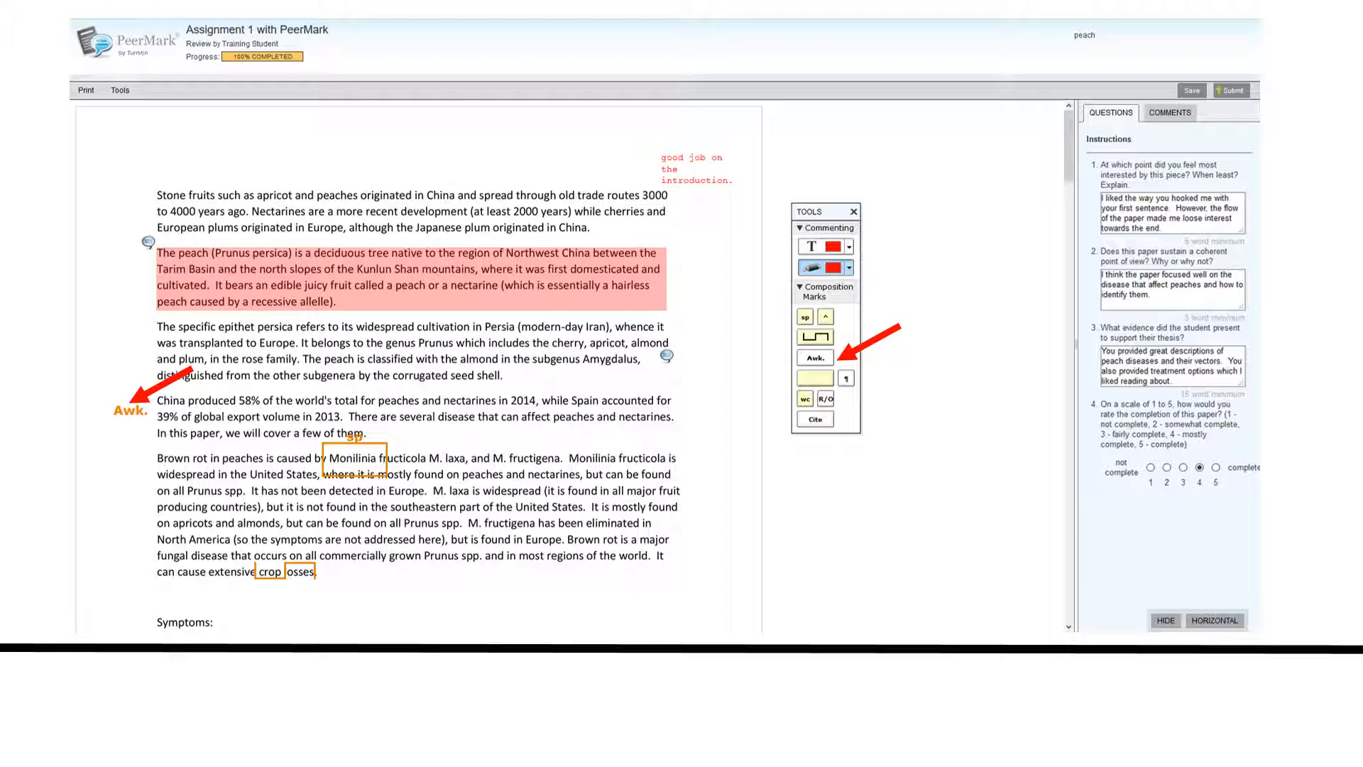
pyautogui.scroll(-3)
pyautogui.write('what about the 4th species?')
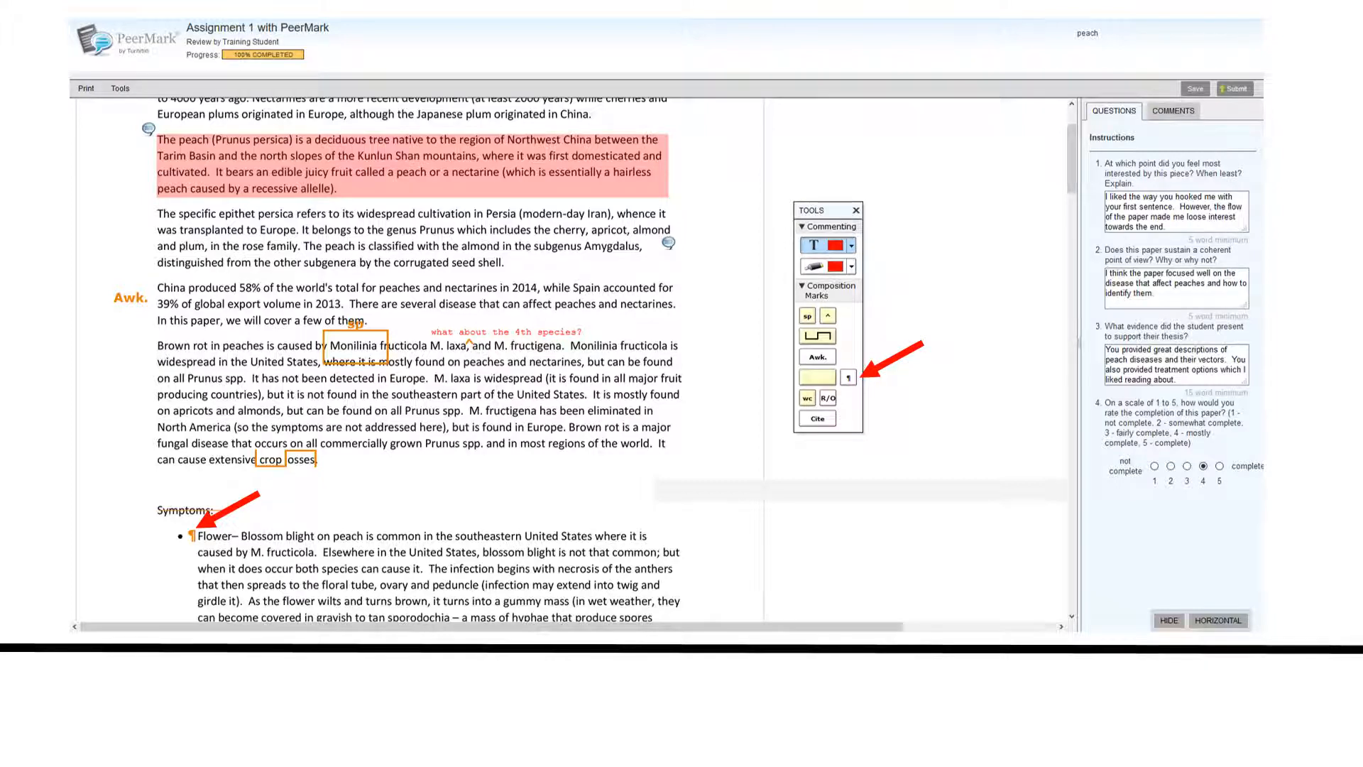
# Add ¶, wc, R/O and Cite marks to the Symptoms bullets and save the review.
pyautogui.scroll(-3)
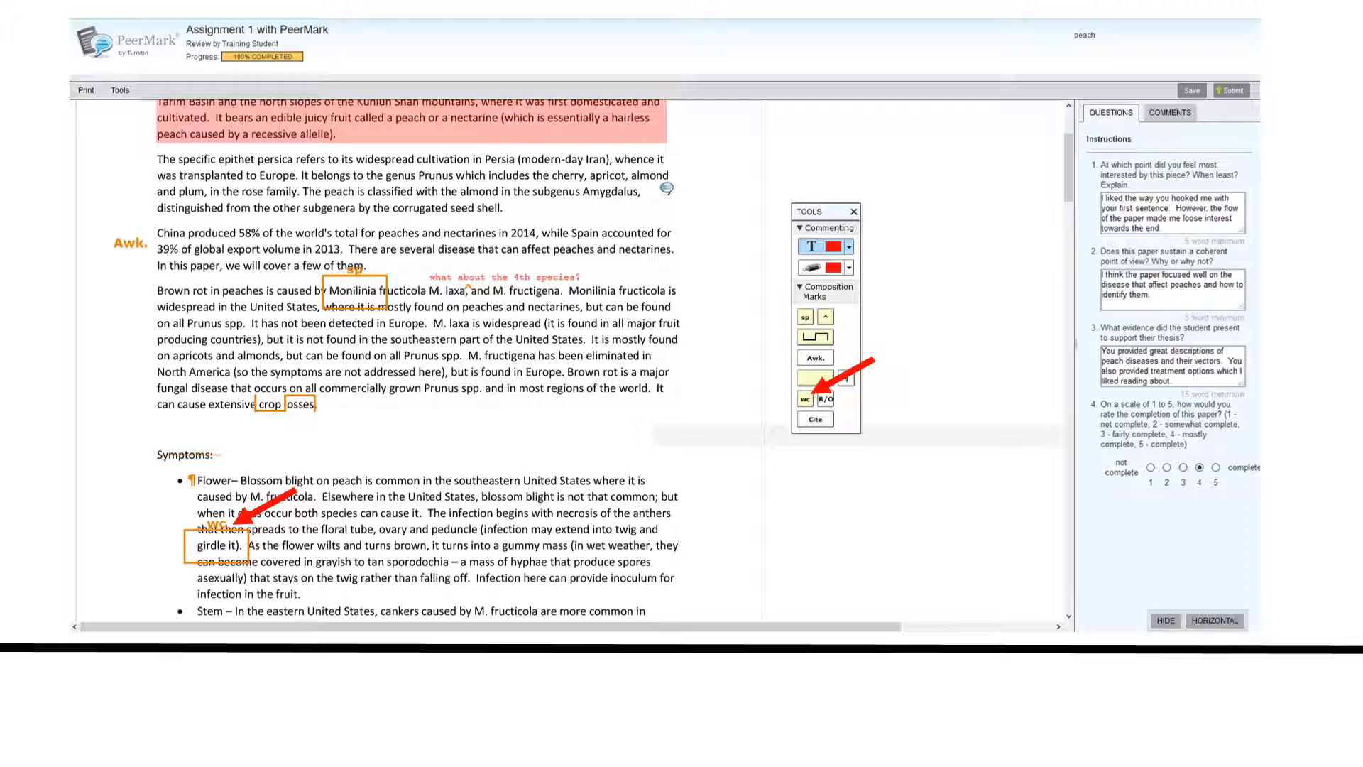
pyautogui.scroll(-3)
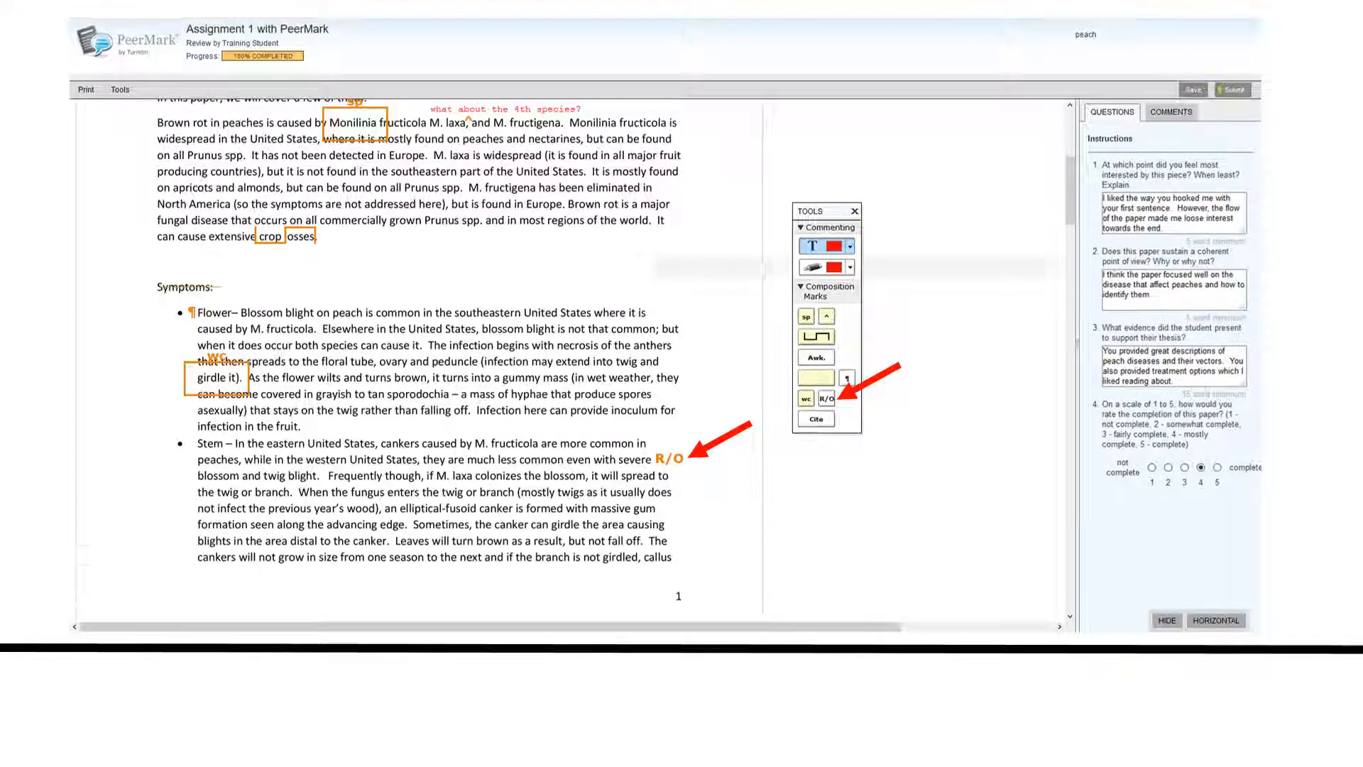
pyautogui.scroll(-3)
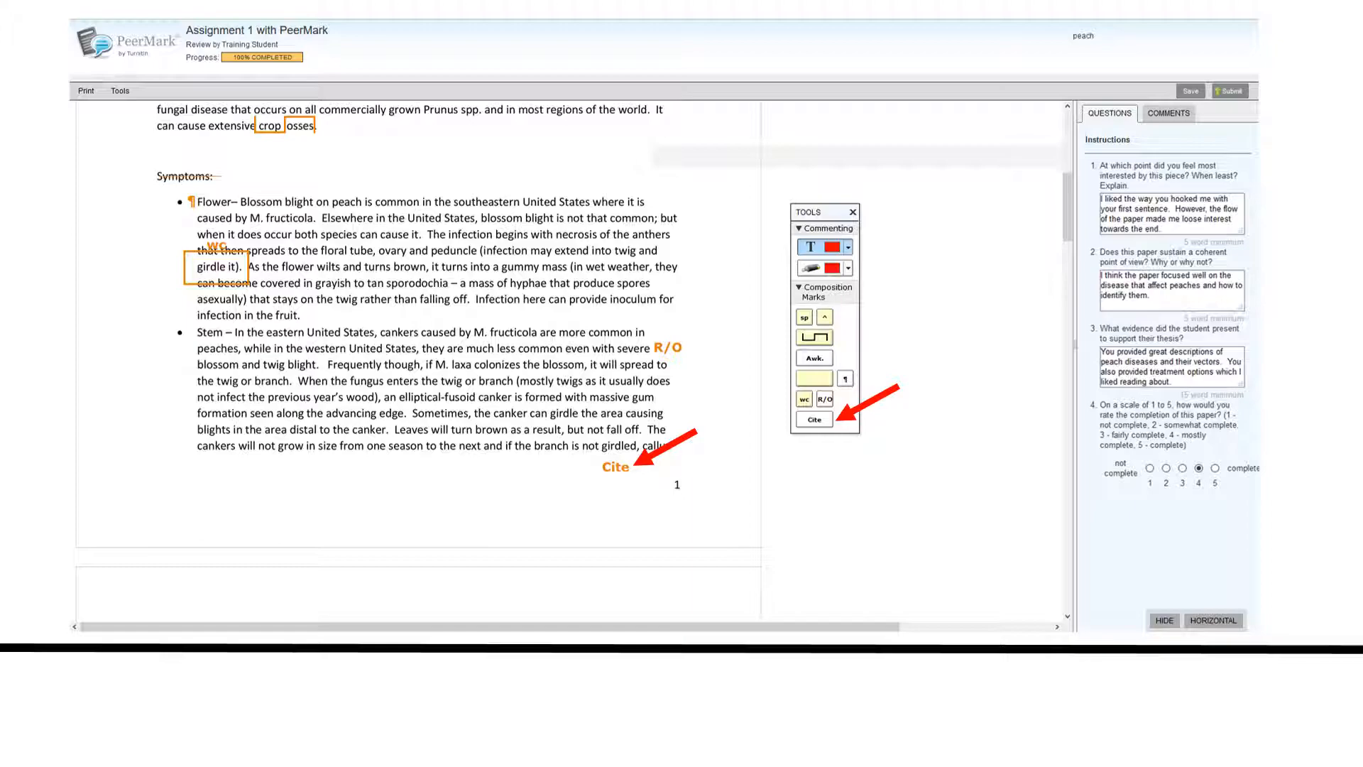
pyautogui.click(1189, 90)
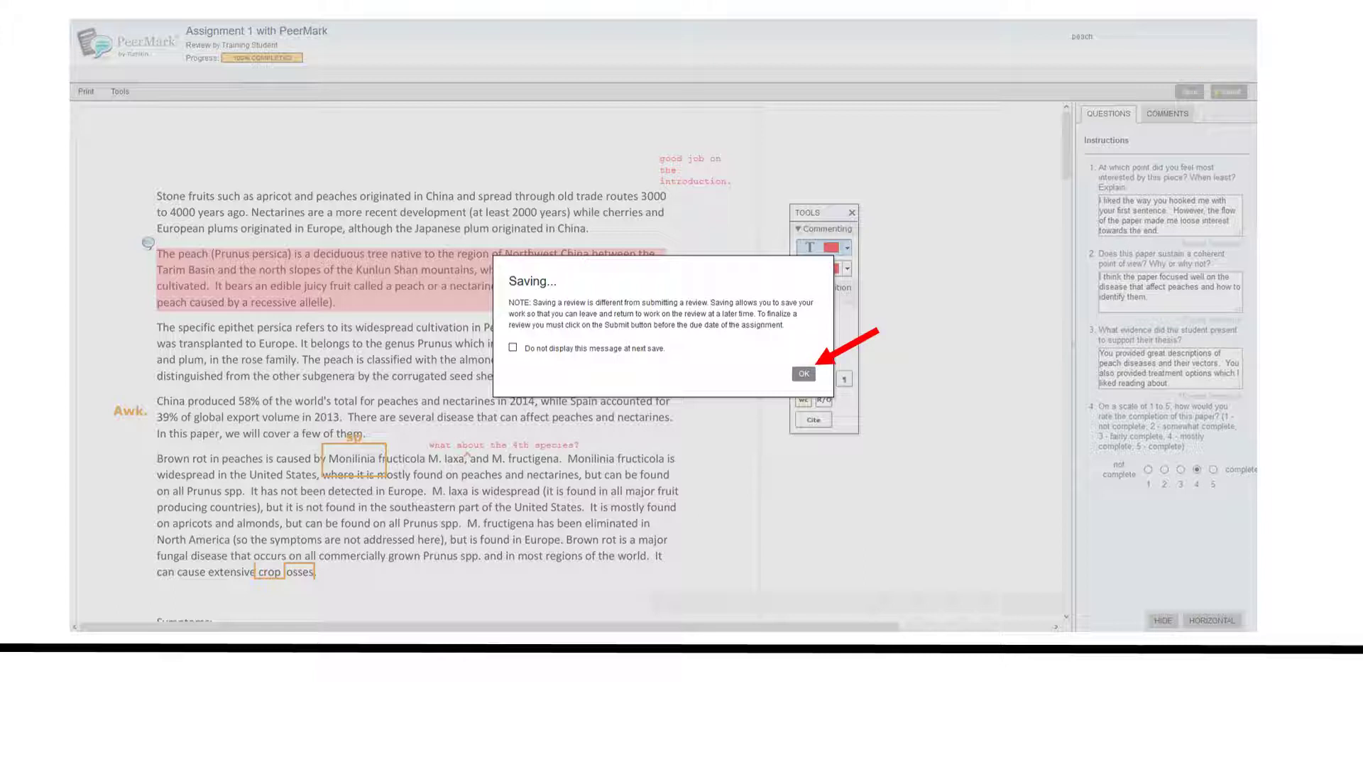
# Confirm the Saving dialog to keep the peaches review saved.
pyautogui.click(802, 373)
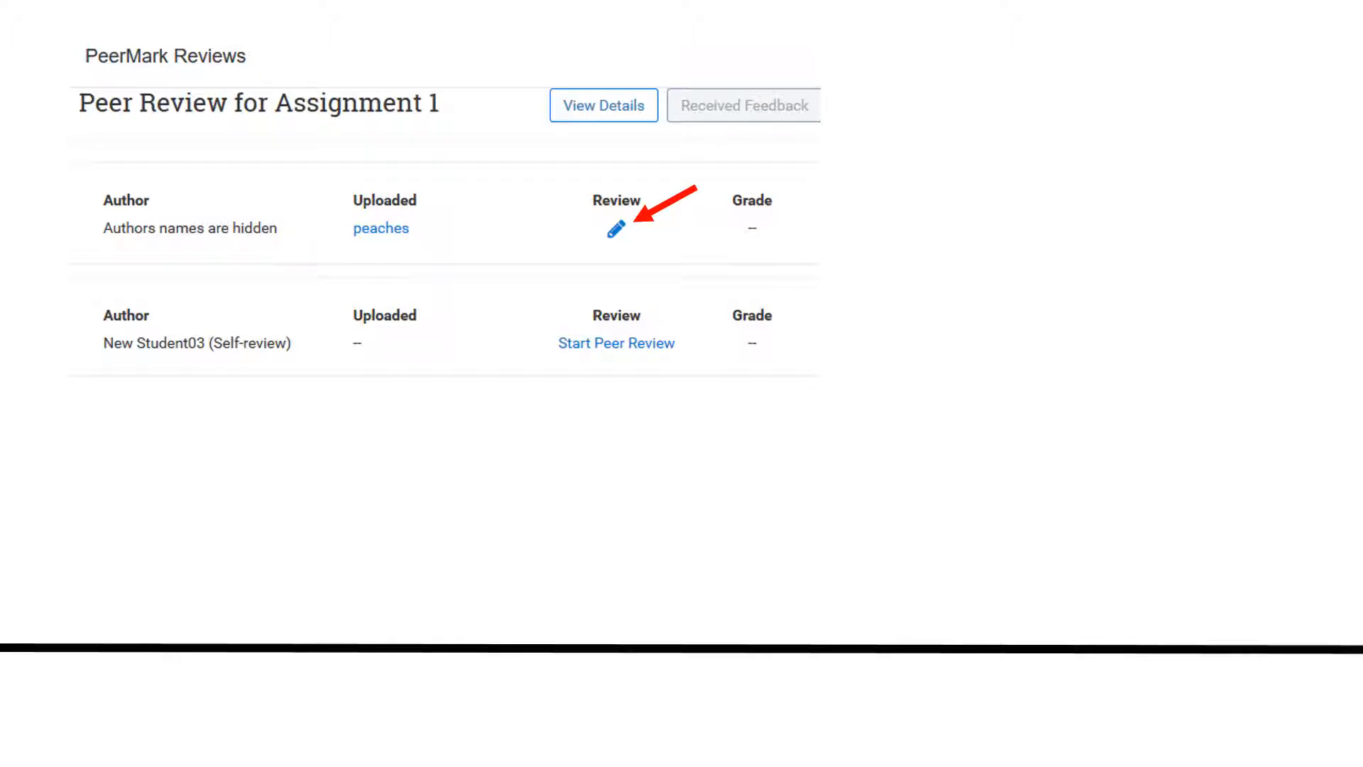
# Reopen the saved peaches review, submit it, and go back to the reviews list.
pyautogui.click(615, 227)
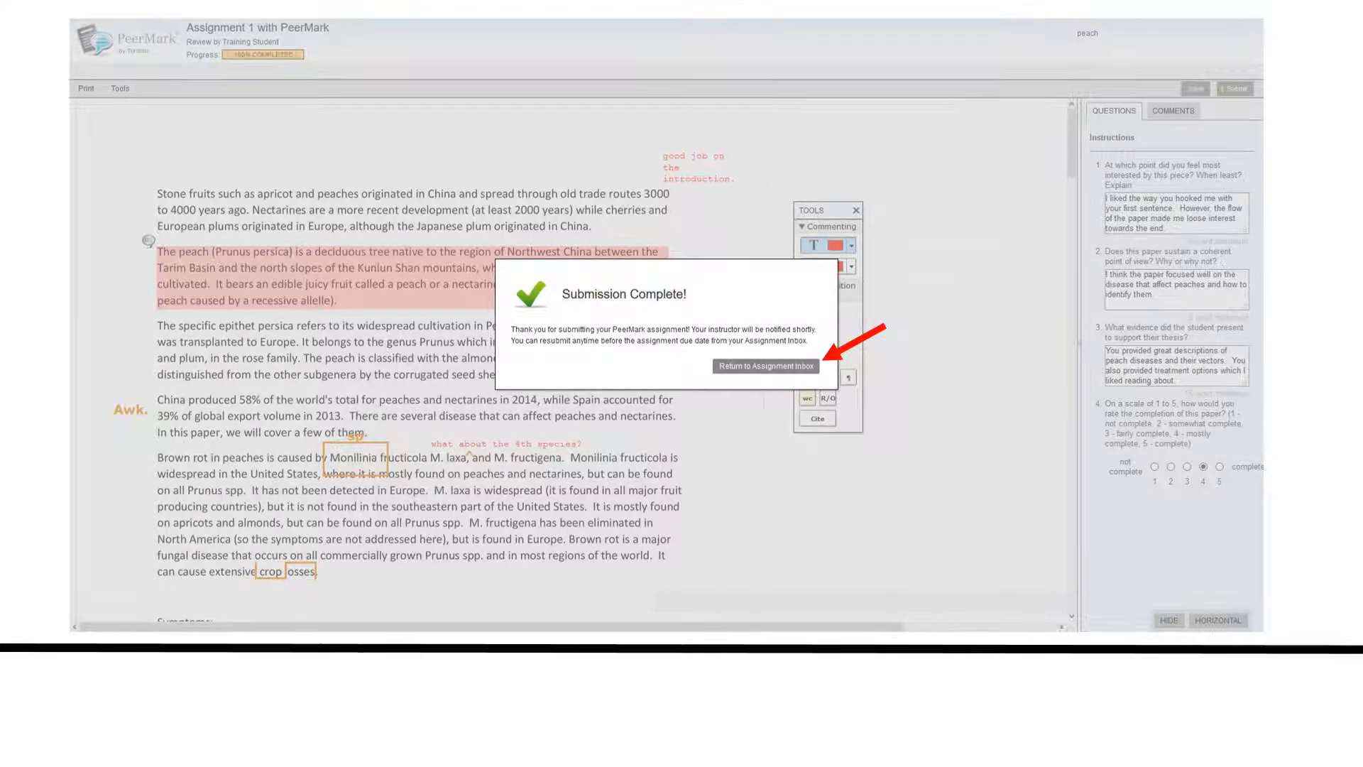
pyautogui.click(765, 365)
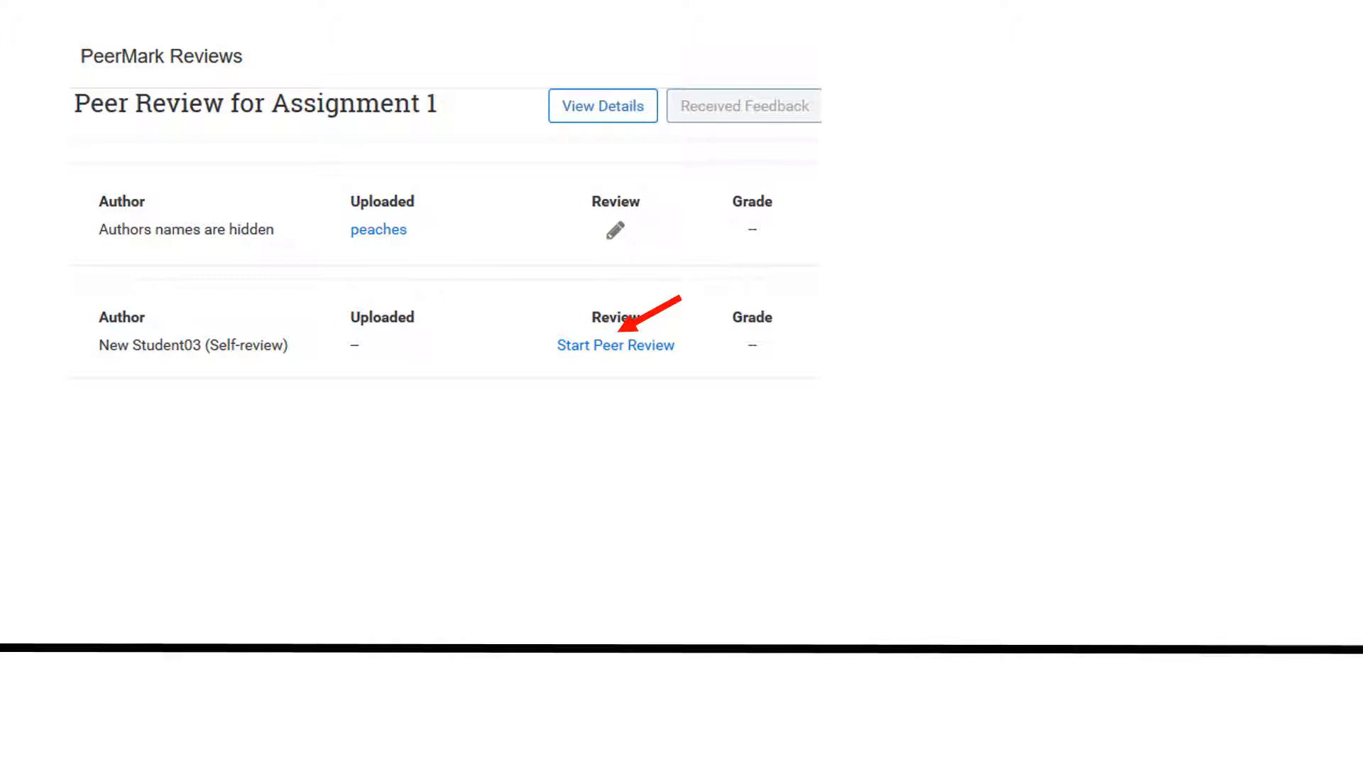
# Start the self-review of paper 2 and relaunch the PeerMark reviews page from D2L.
pyautogui.click(615, 345)
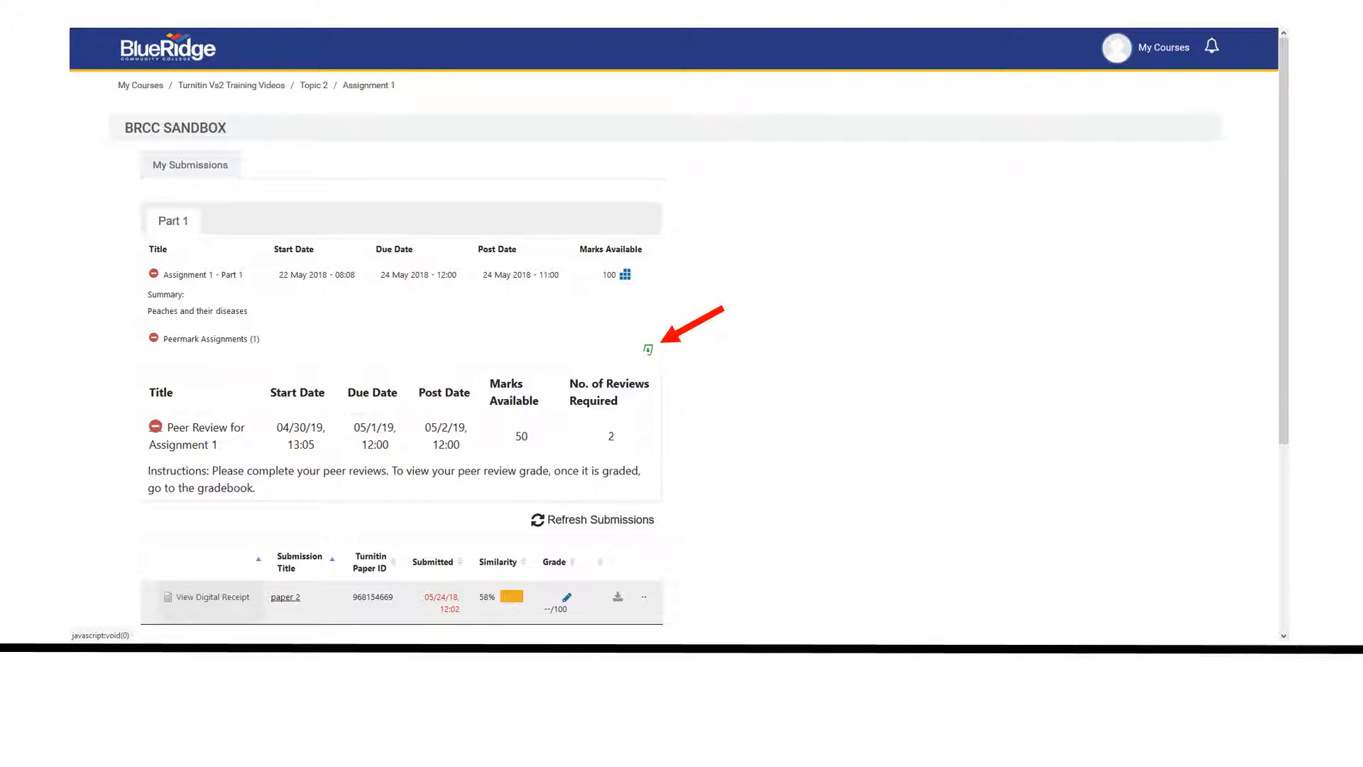
pyautogui.click(648, 349)
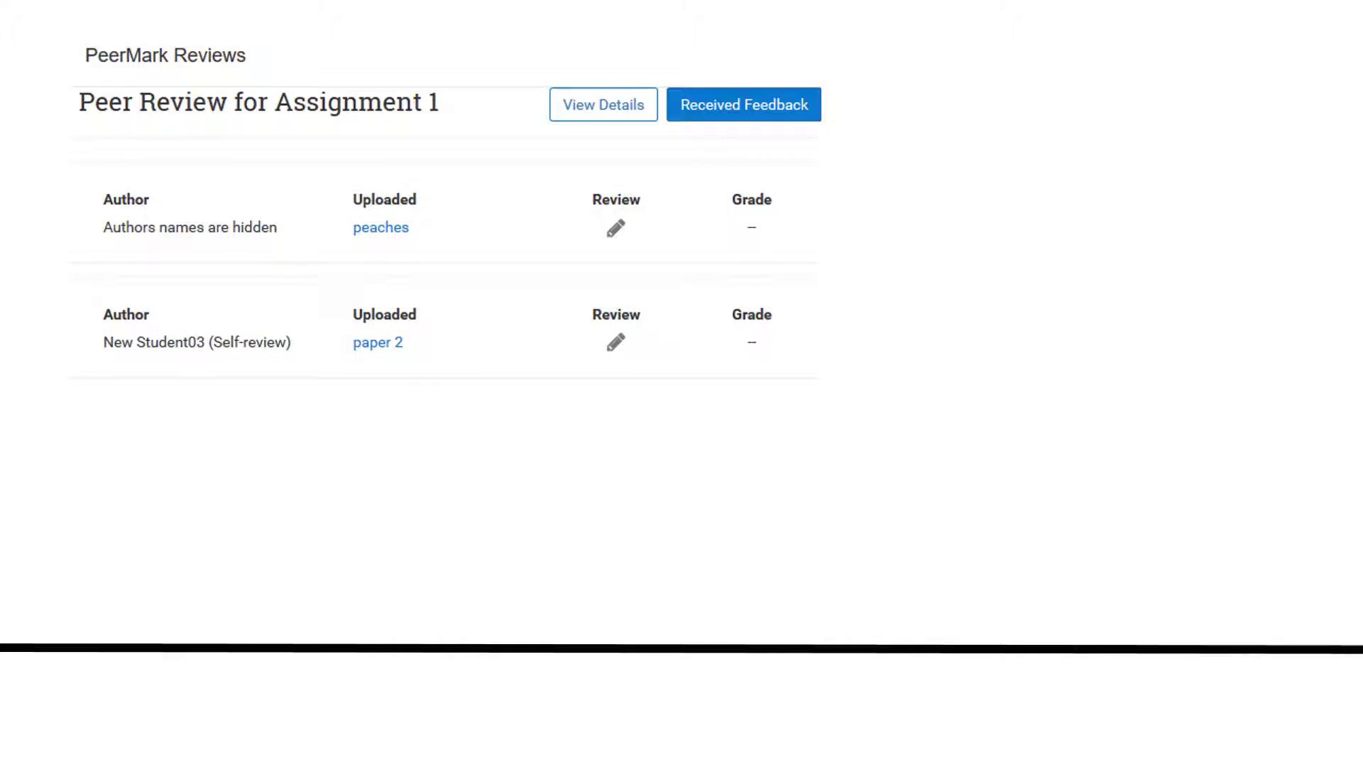